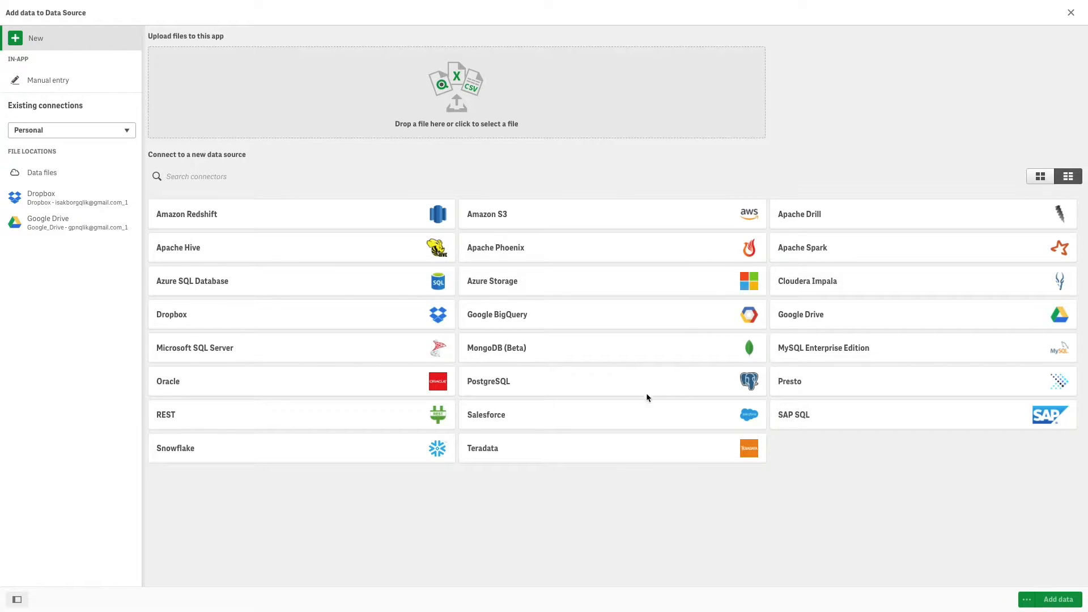
pyautogui.moveTo(523, 384)
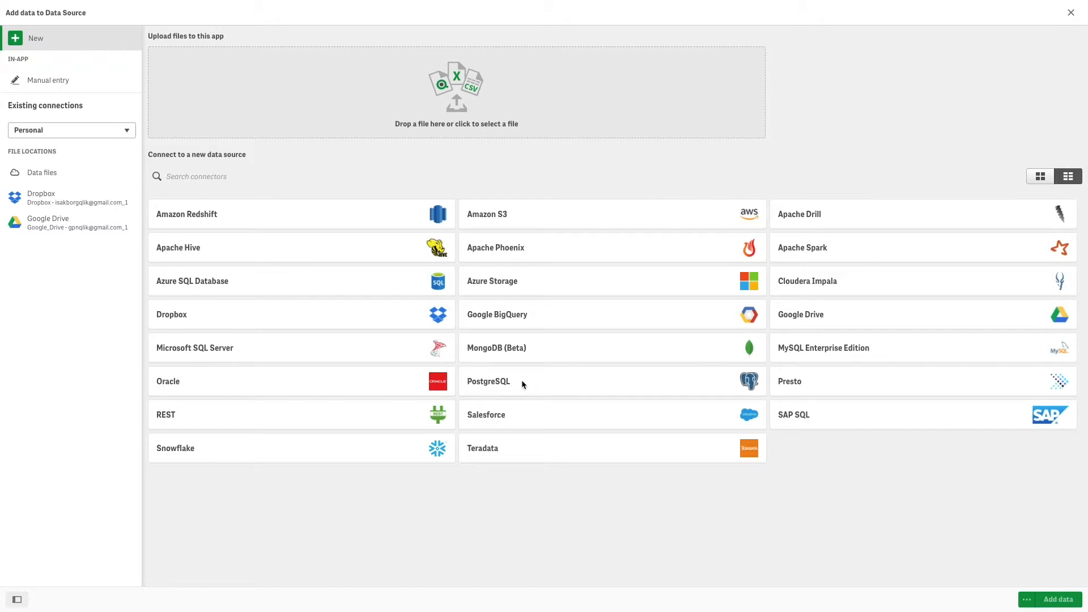
pyautogui.moveTo(490, 382)
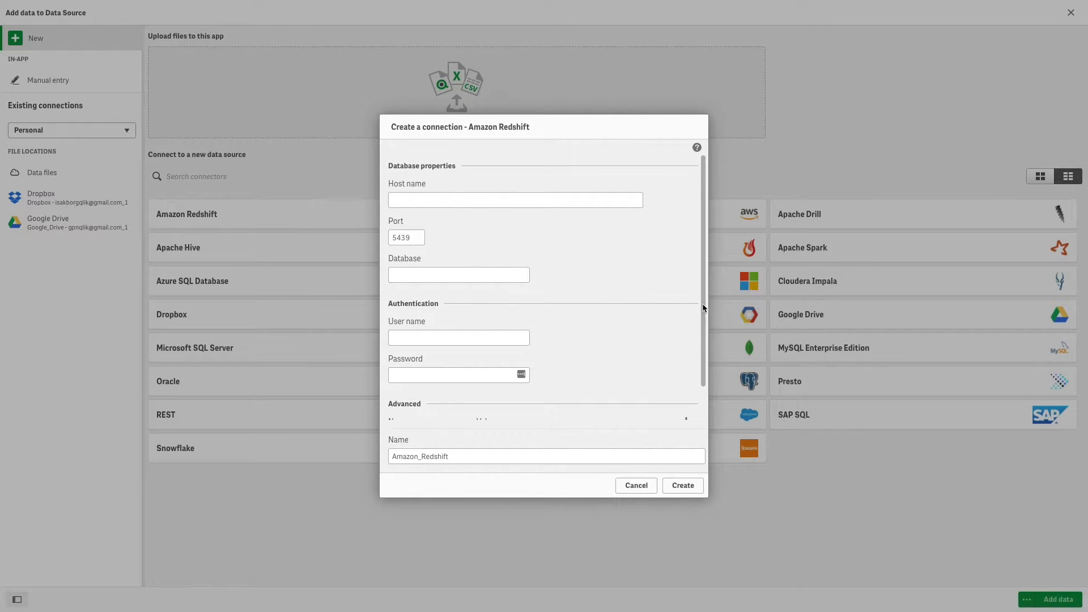
pyautogui.moveTo(704, 363)
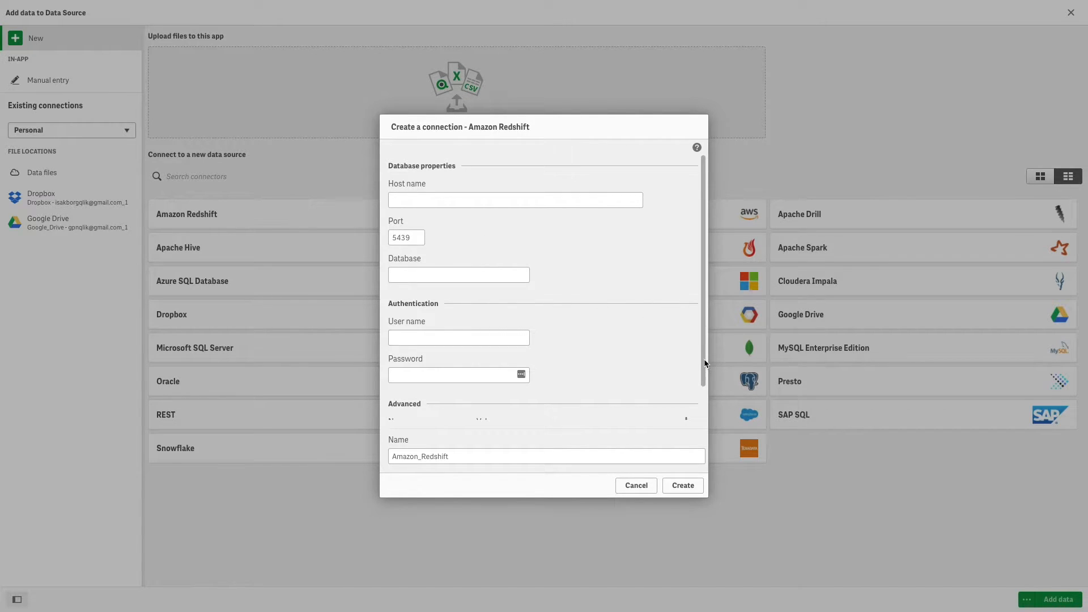
# - Browse the connector list, backing out of the Amazon Redshift, REST and SAP SQL connection dialogs
pyautogui.scroll(-3)
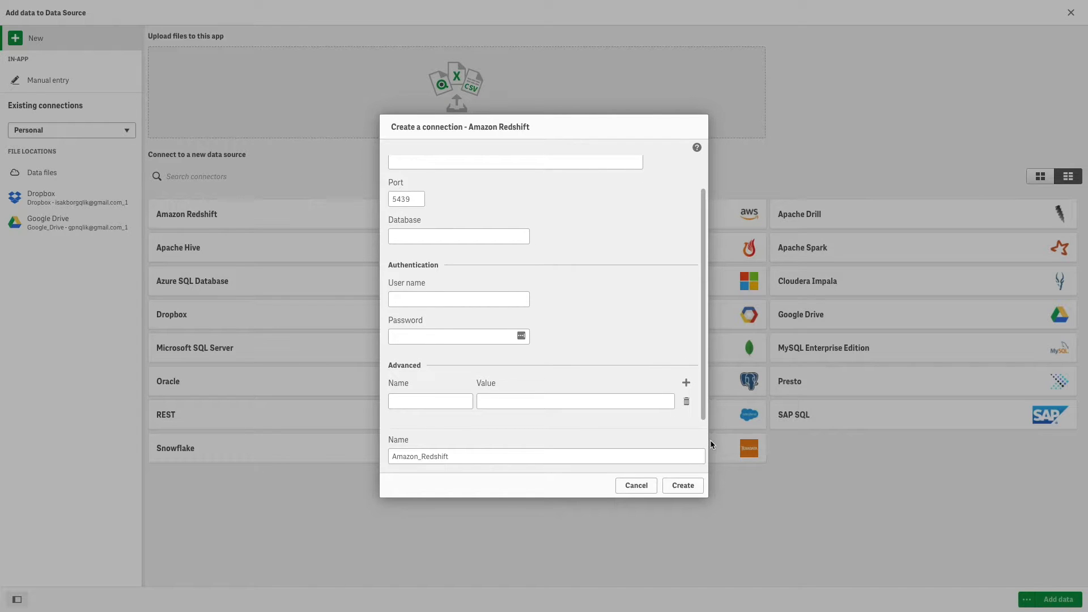
pyautogui.click(635, 486)
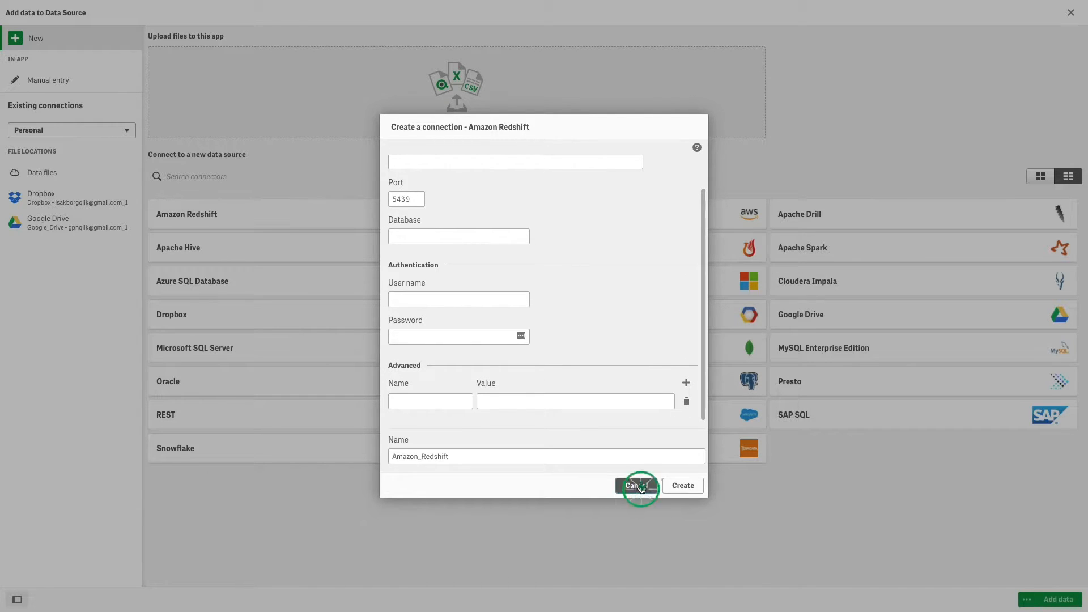
pyautogui.click(633, 485)
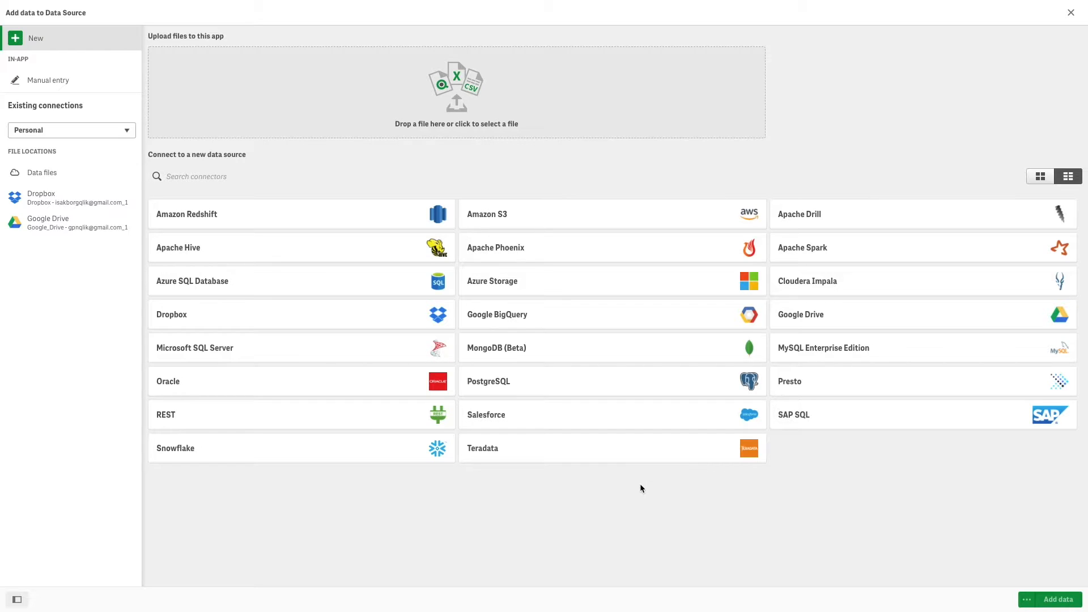
pyautogui.moveTo(333, 423)
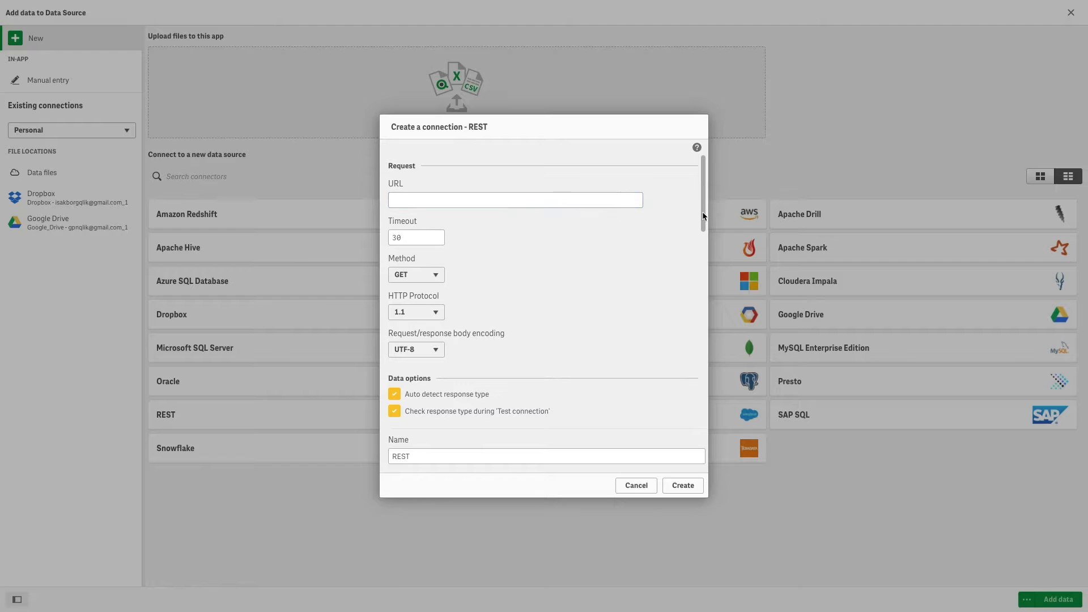
pyautogui.scroll(-3)
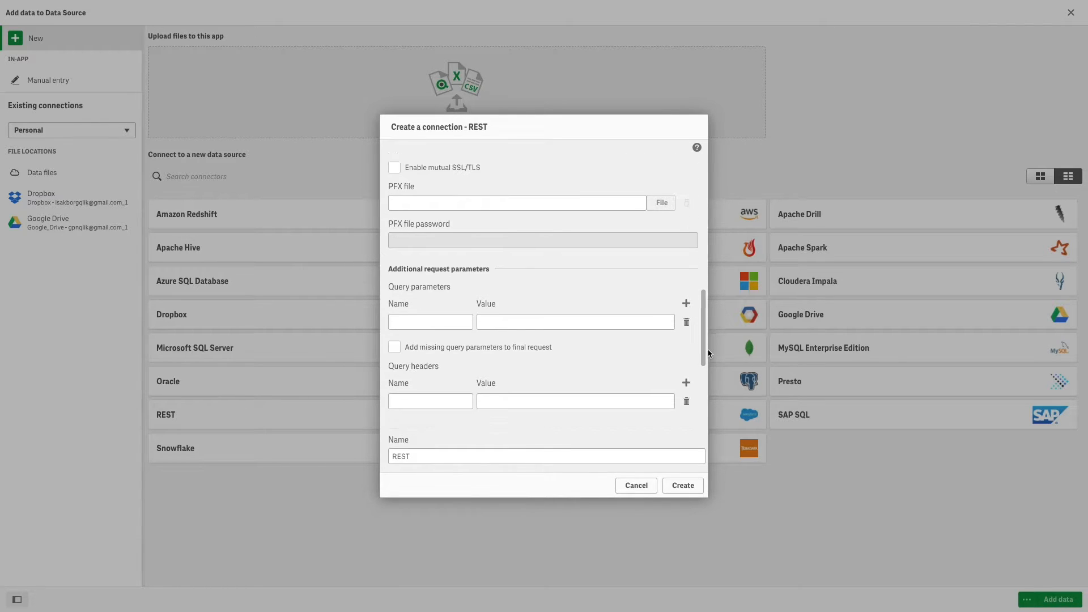
pyautogui.scroll(-3)
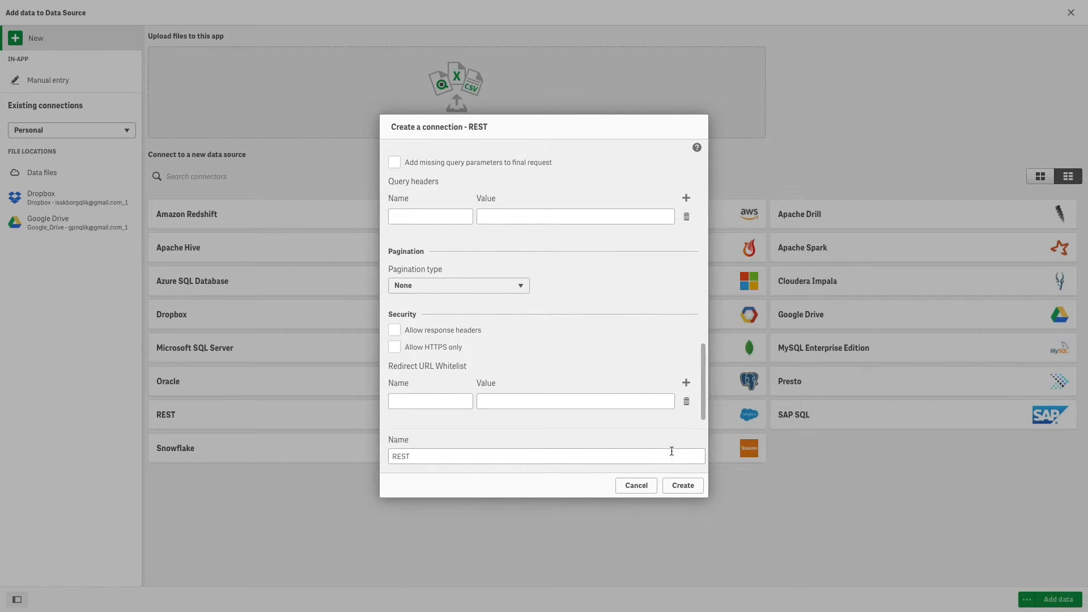
pyautogui.click(634, 486)
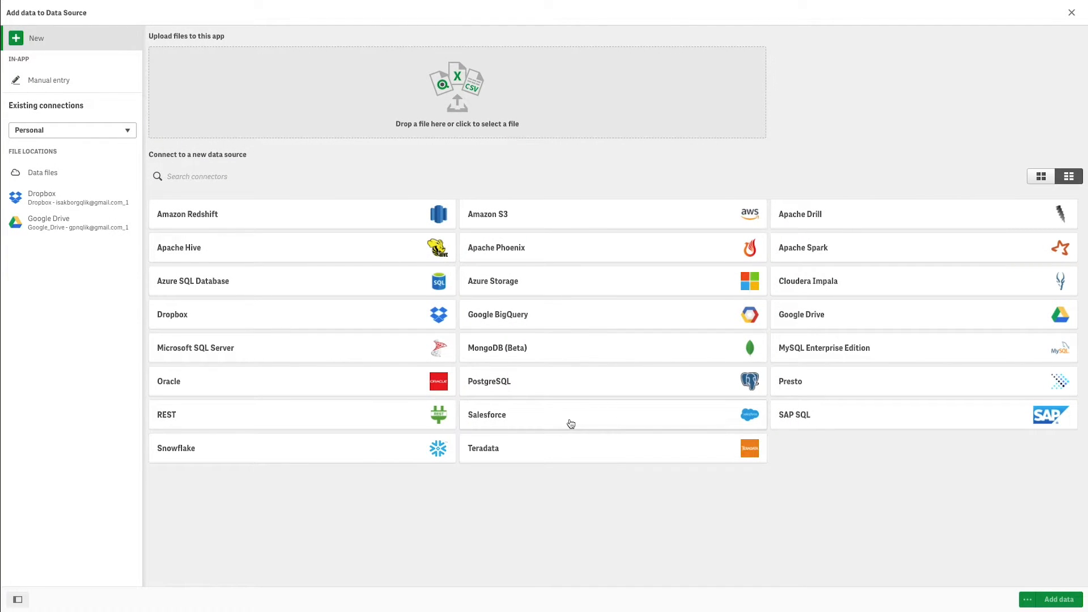
pyautogui.moveTo(803, 418)
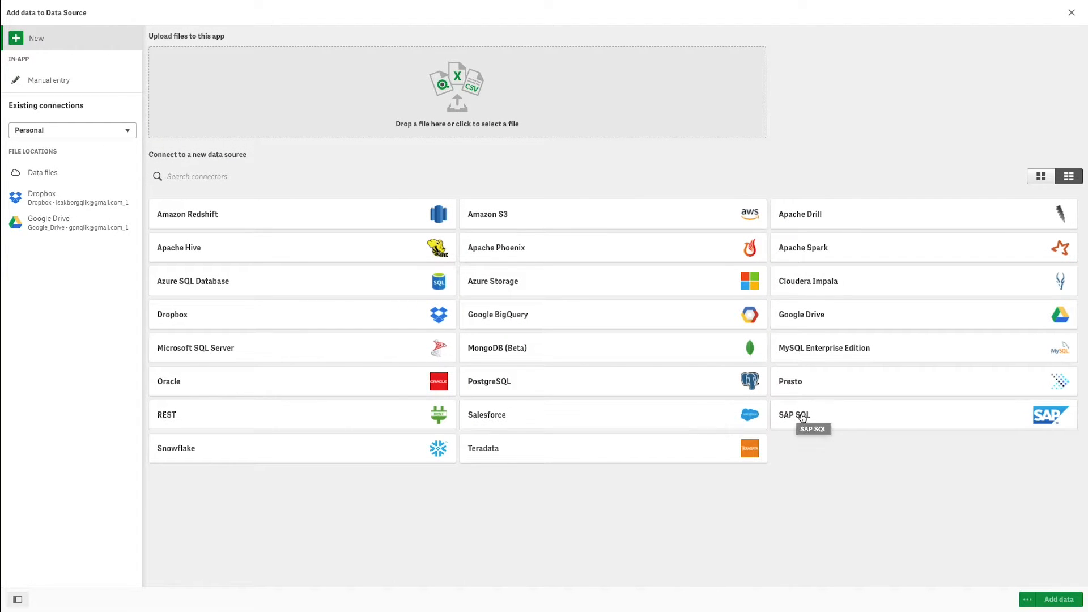
pyautogui.click(794, 415)
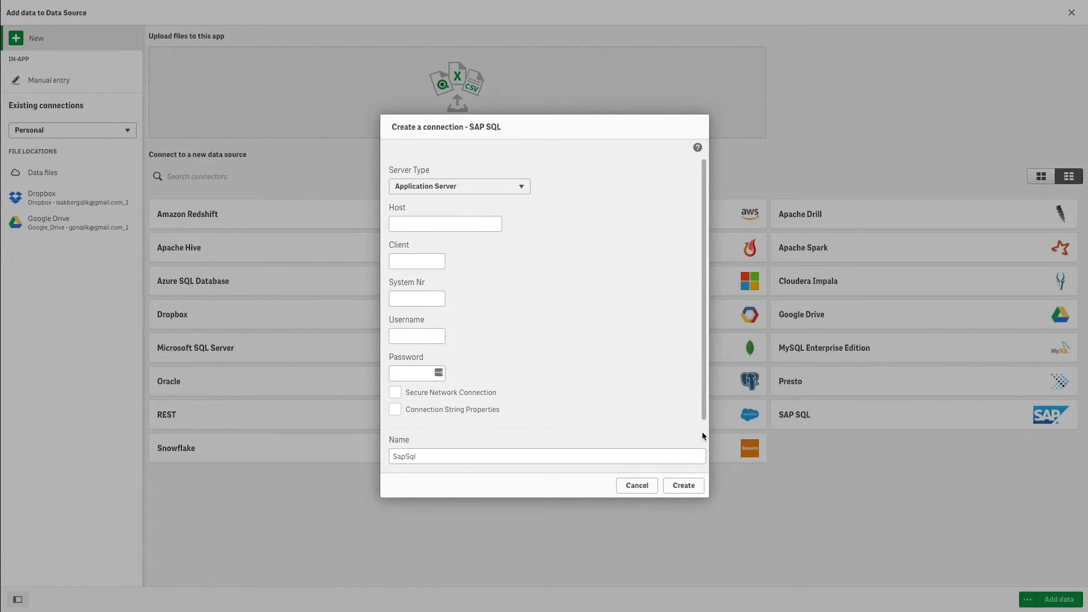
pyautogui.click(636, 485)
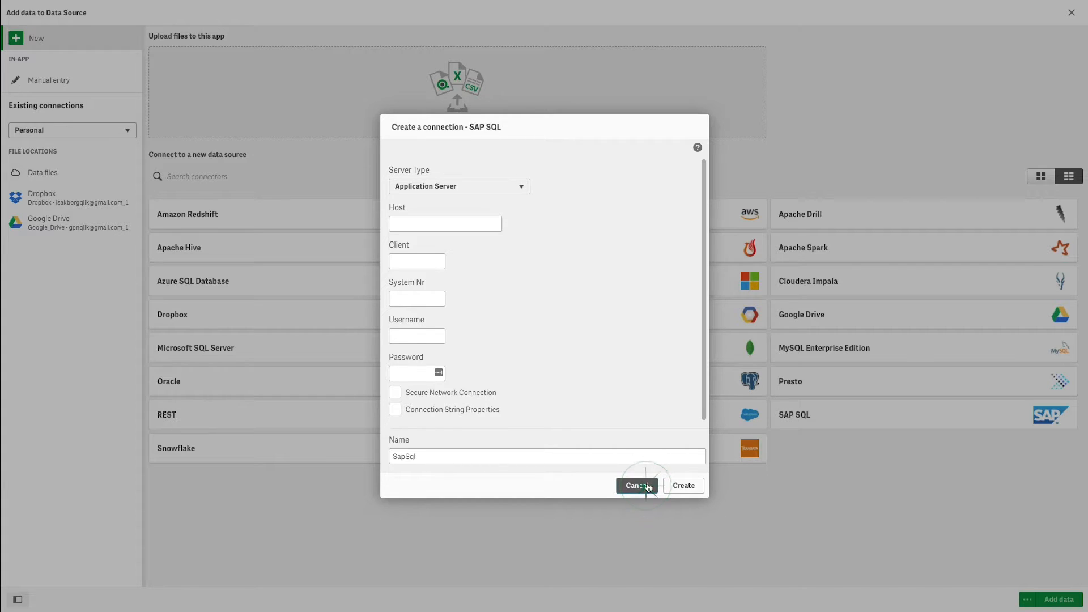
pyautogui.click(636, 485)
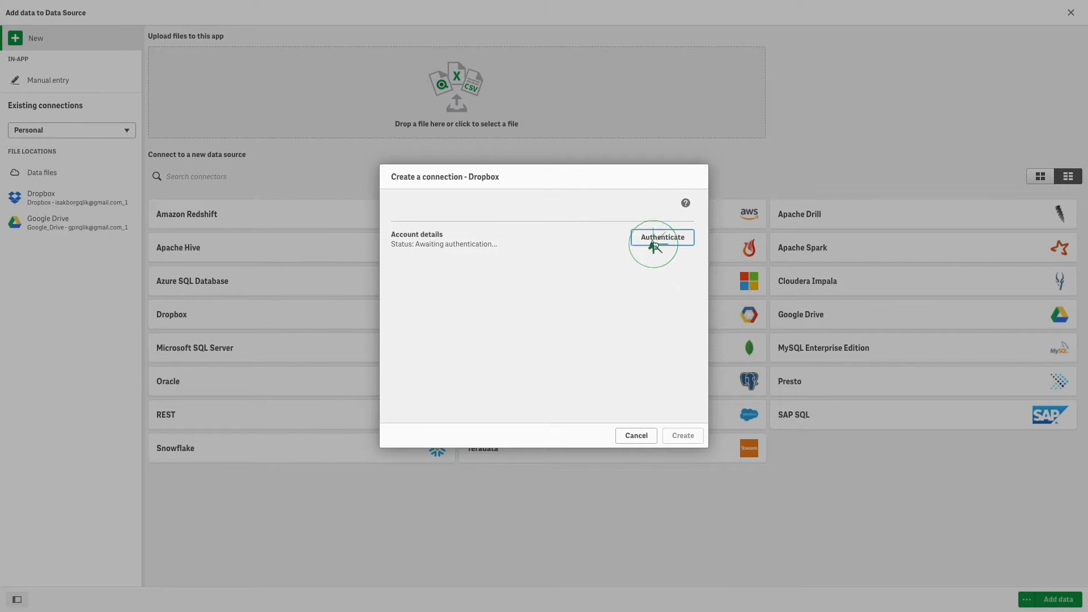
# - Authenticate the Dropbox account with the copied code and create the Dropbox connection
pyautogui.click(661, 236)
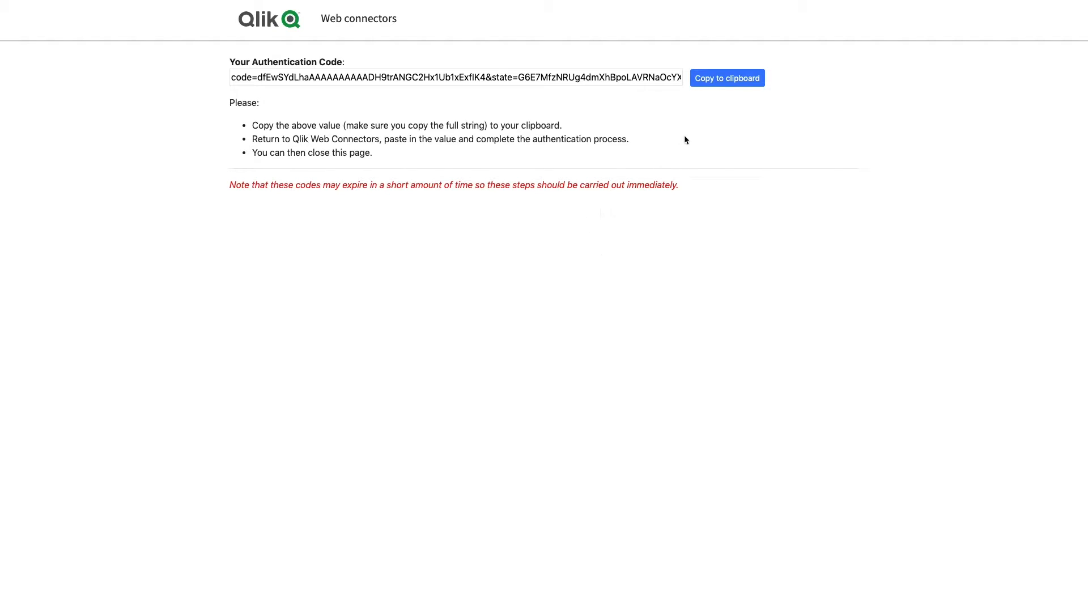
pyautogui.click(727, 78)
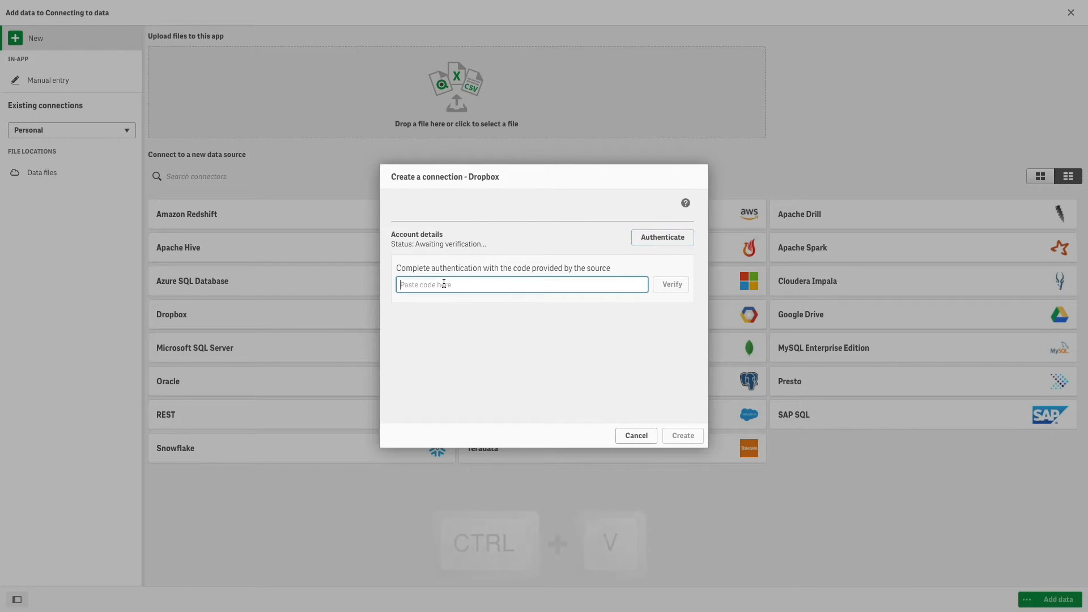
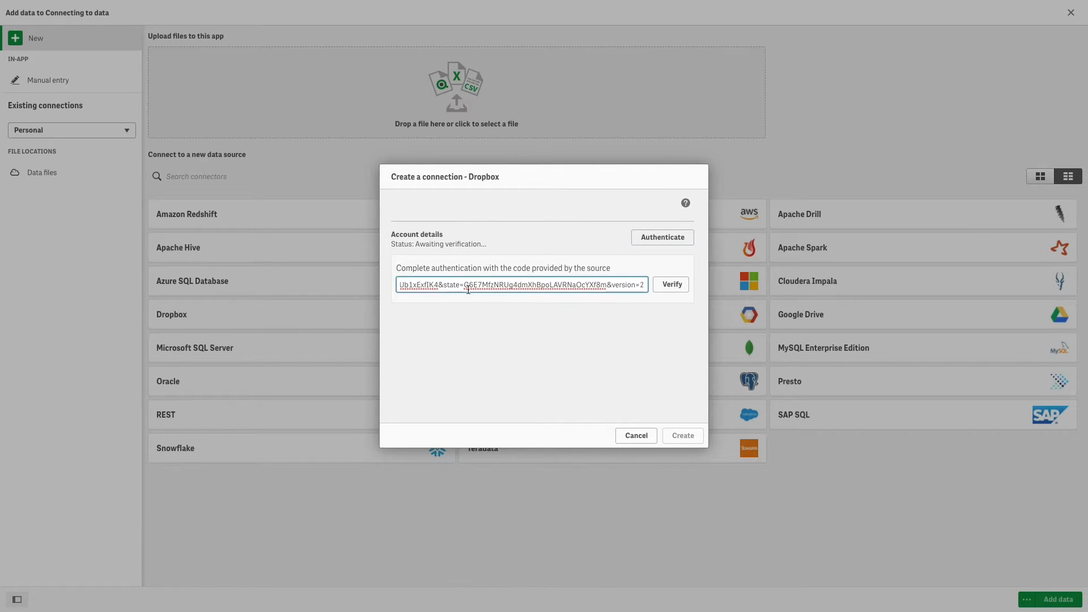
pyautogui.click(670, 285)
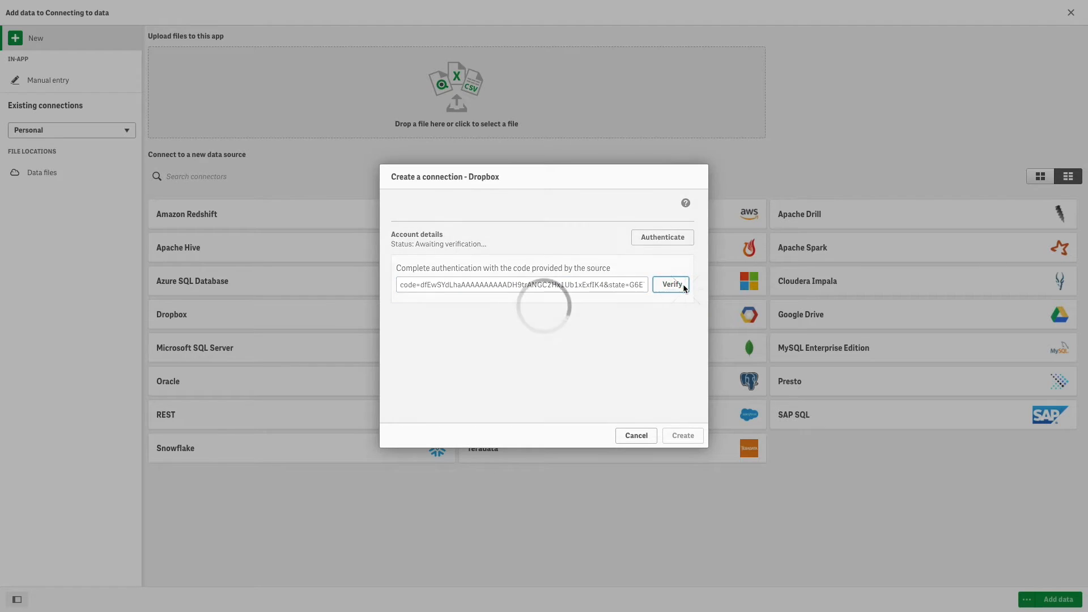
pyautogui.click(670, 285)
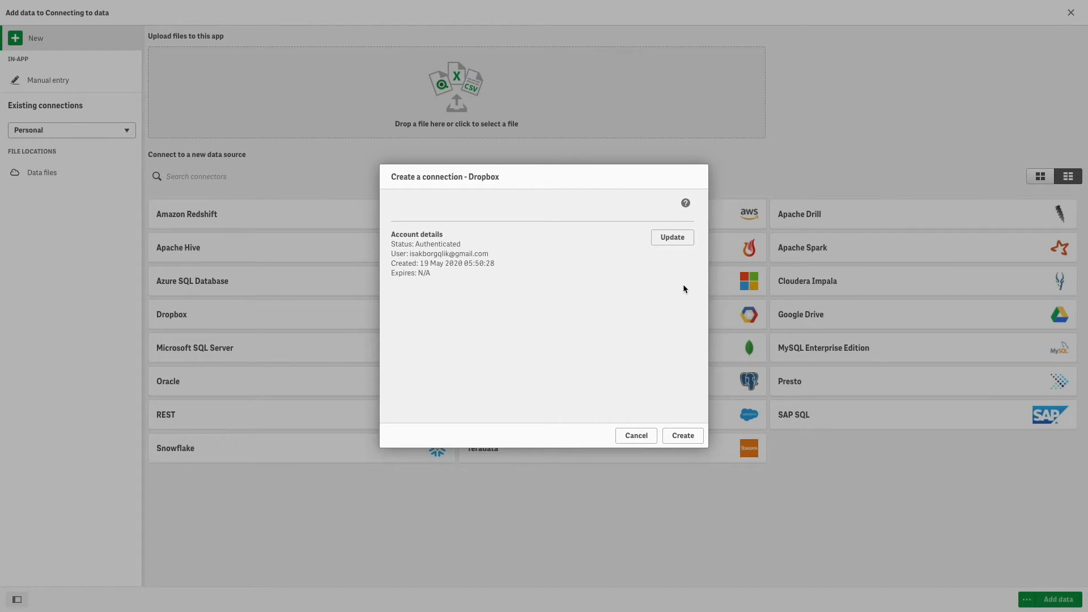
pyautogui.click(683, 435)
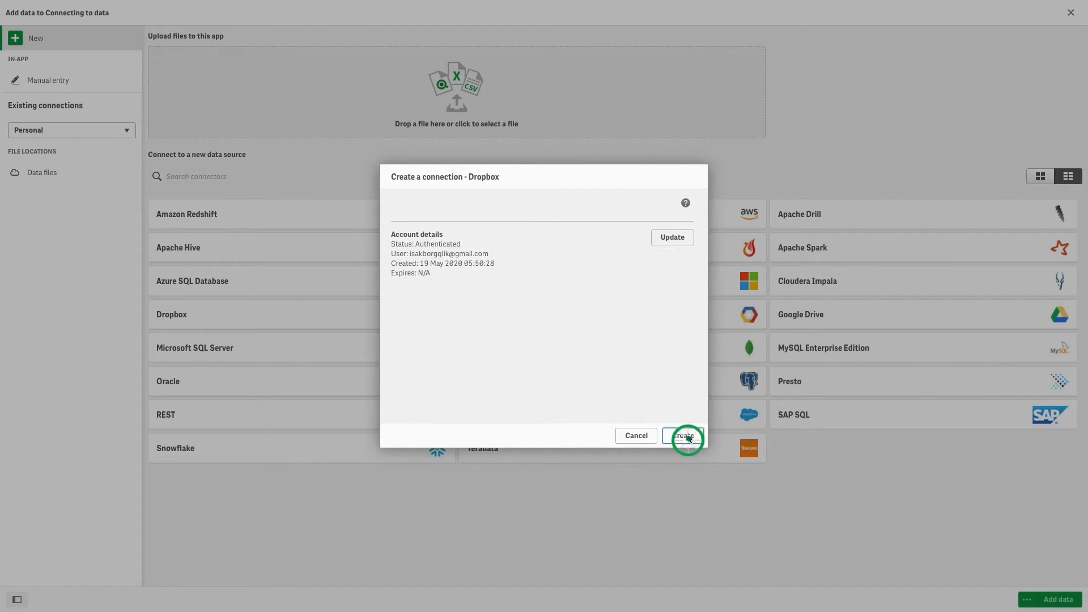
pyautogui.click(684, 435)
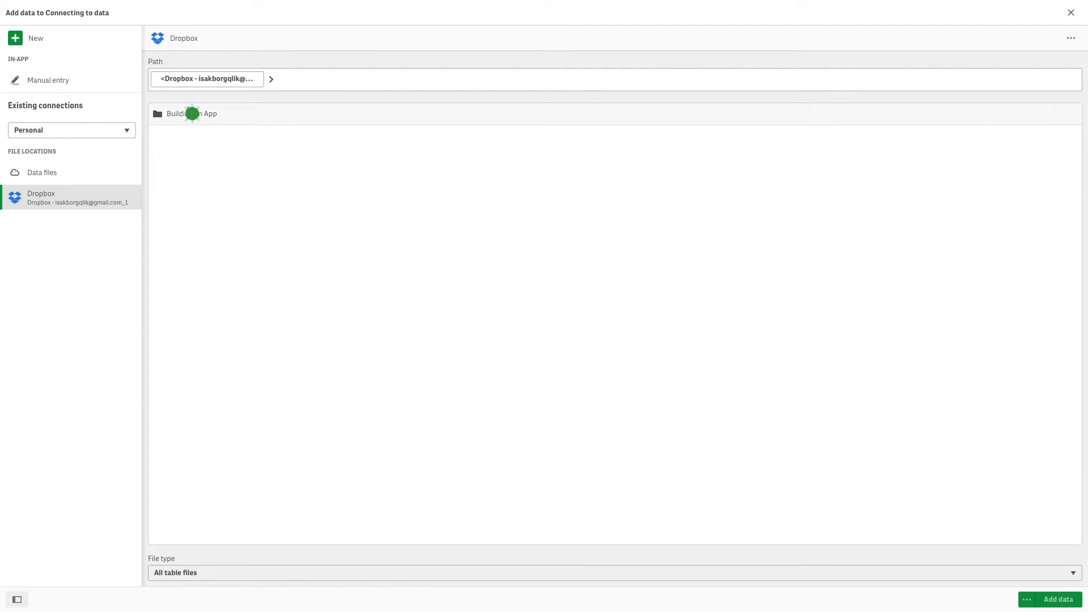
# - Load Sales.xlsx from the Building an App folder and view the Sales table in Data manager
pyautogui.click(193, 114)
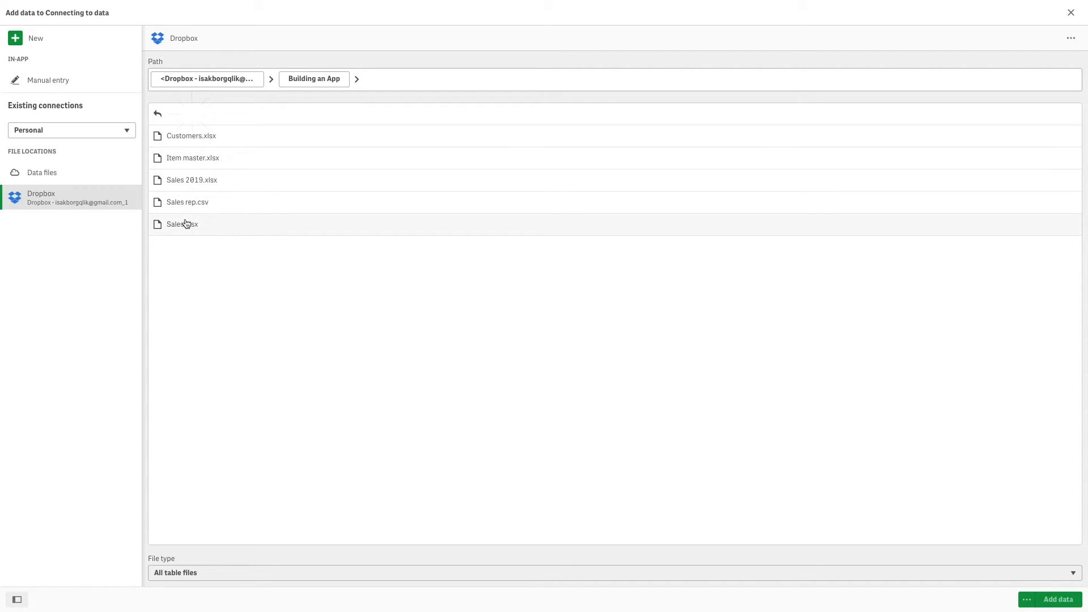
pyautogui.click(182, 224)
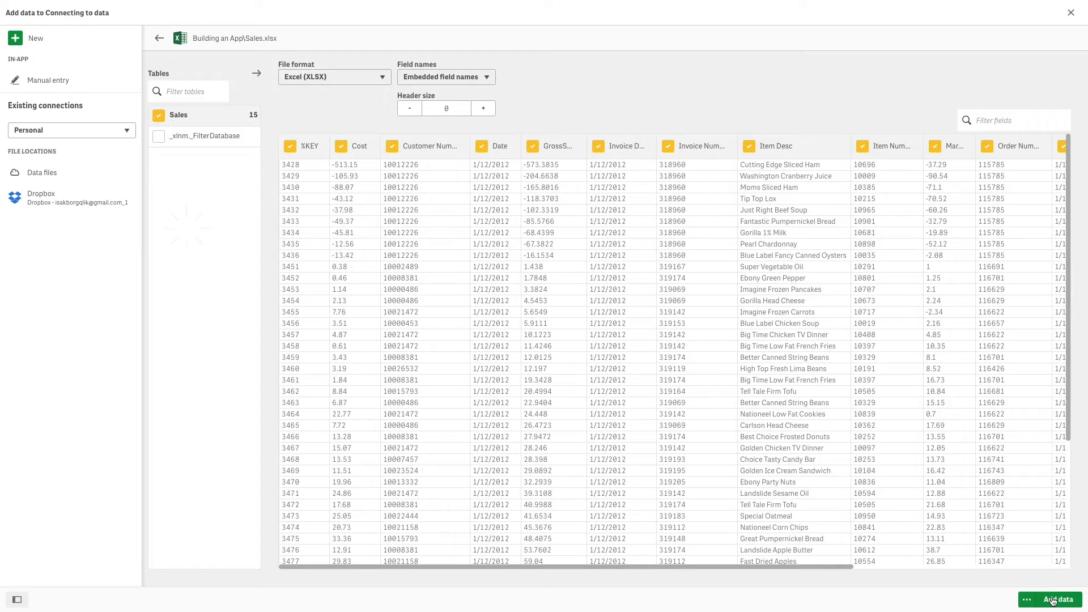
pyautogui.click(1058, 599)
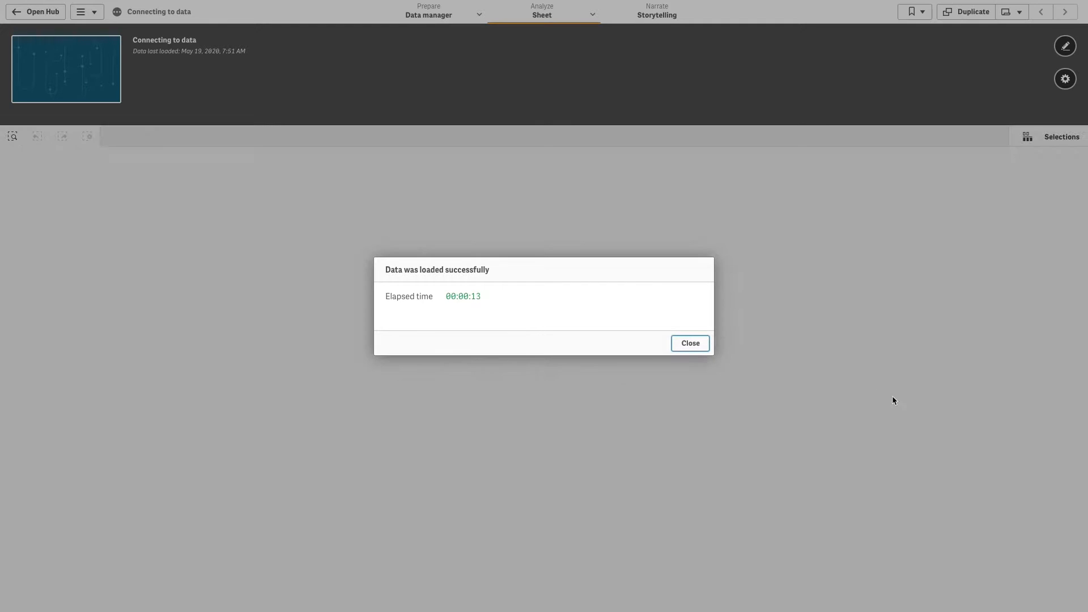
pyautogui.click(688, 342)
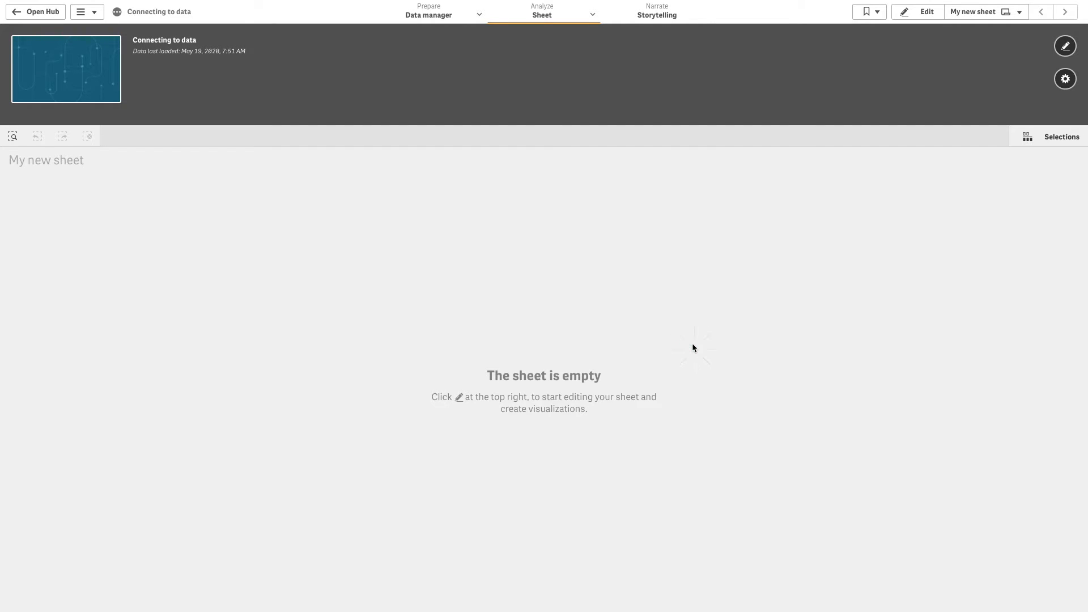
pyautogui.click(429, 10)
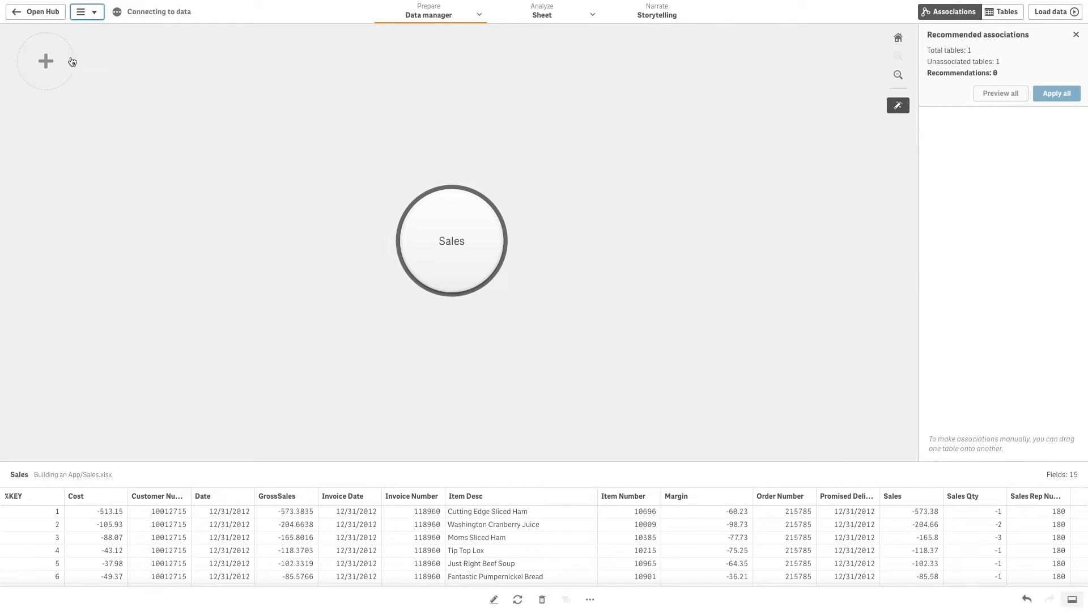
# - Grant Google Drive access, verify the code and create the Google Drive connection
pyautogui.click(46, 62)
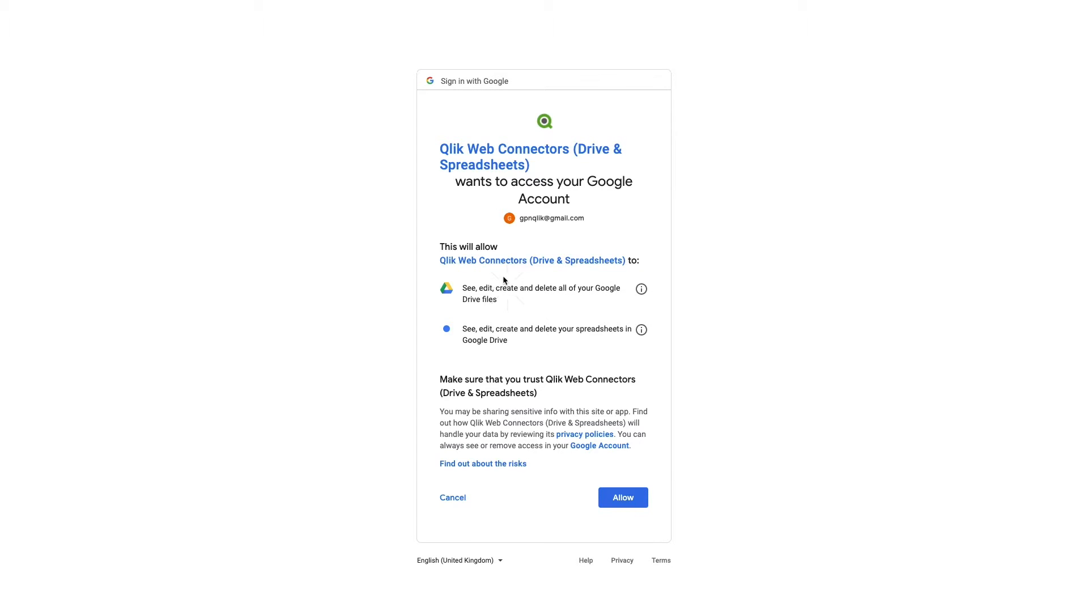
pyautogui.click(622, 497)
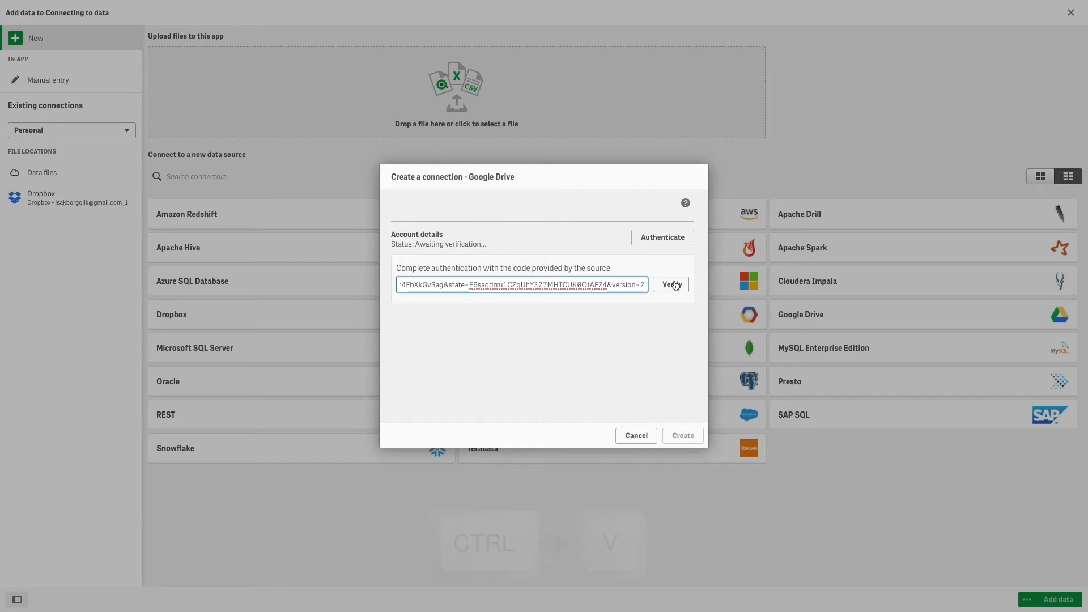
pyautogui.click(670, 284)
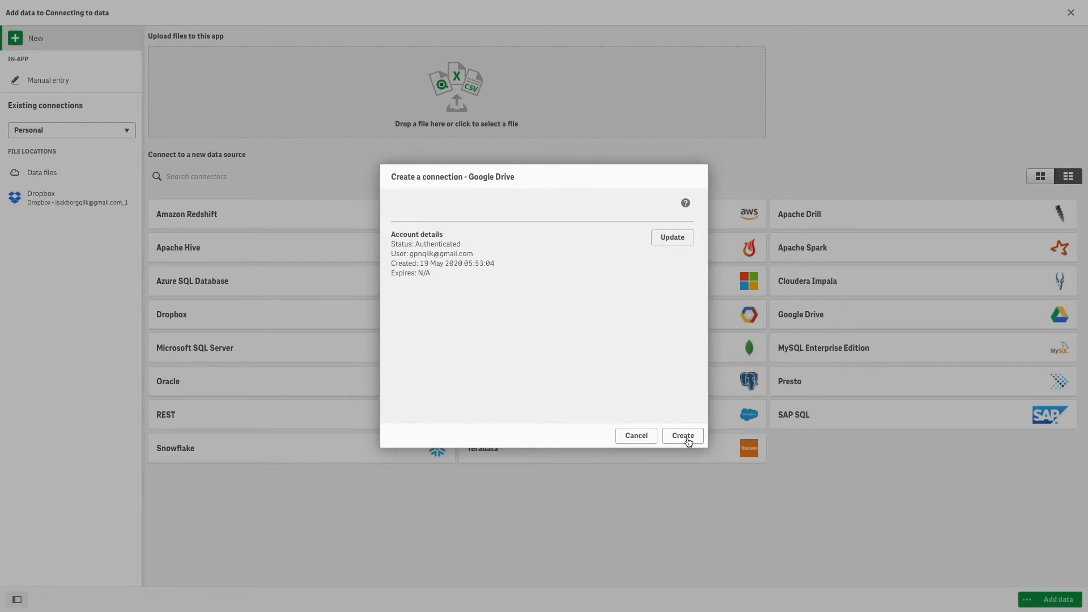
pyautogui.click(683, 435)
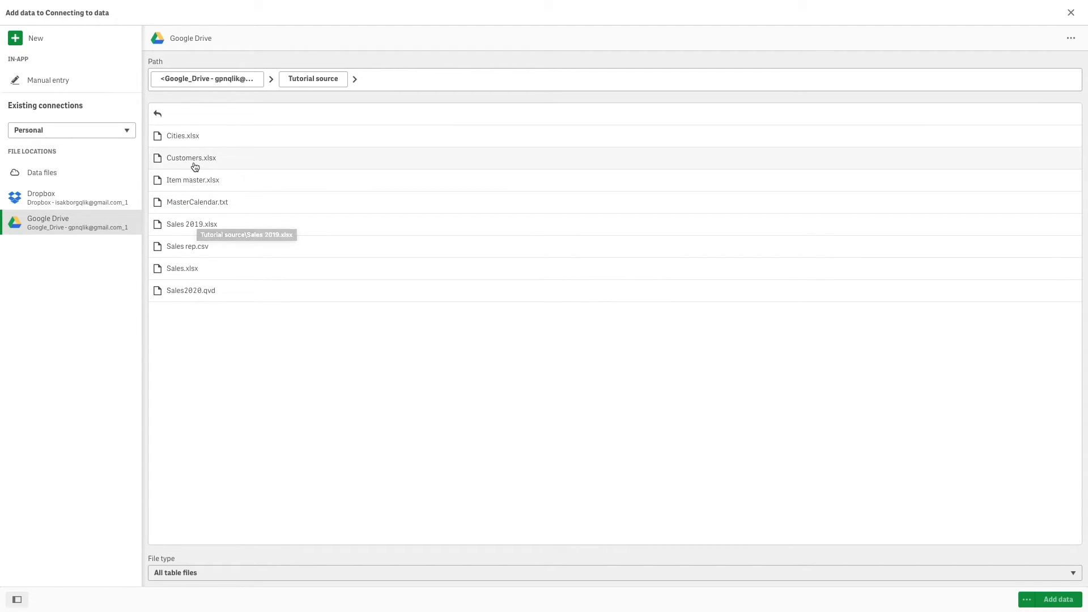
# - Load Customers.xlsx from Tutorial source and associate it with Sales on Customer Number
pyautogui.click(190, 158)
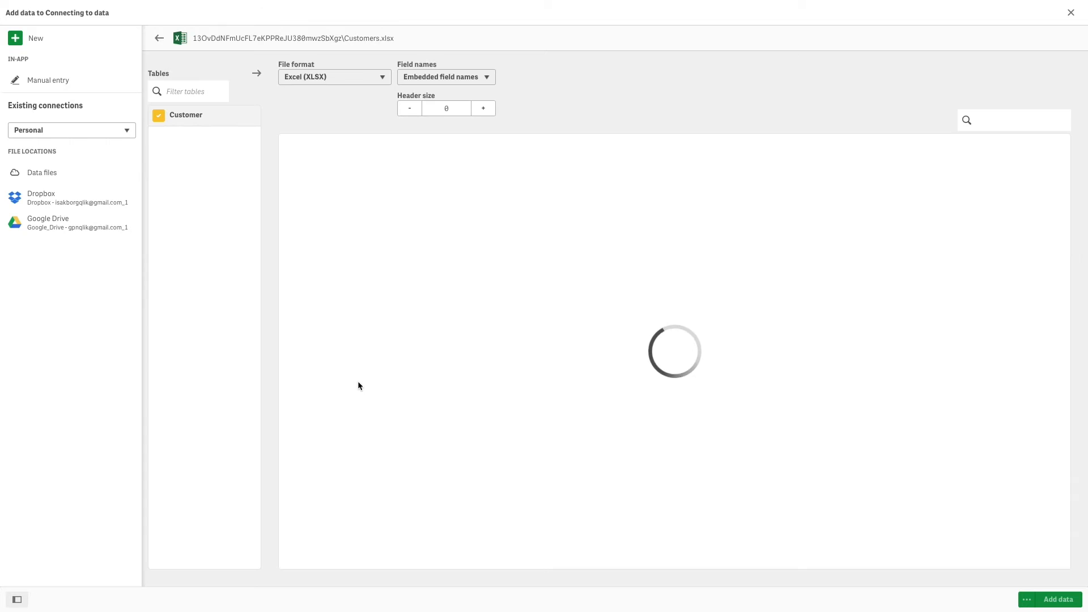
pyautogui.click(1050, 598)
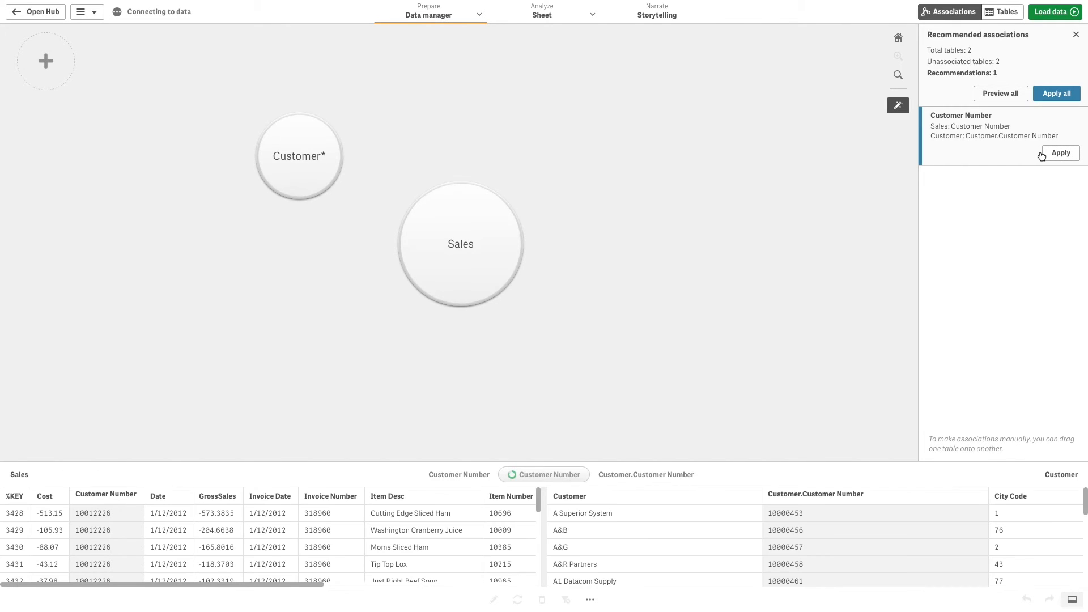
pyautogui.click(1061, 153)
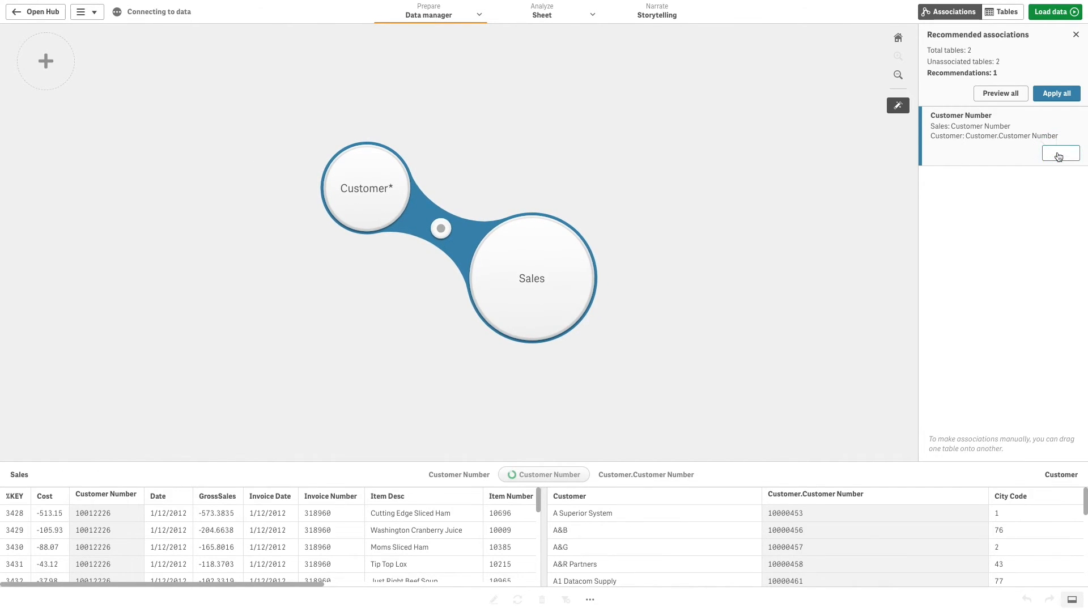
pyautogui.click(1053, 11)
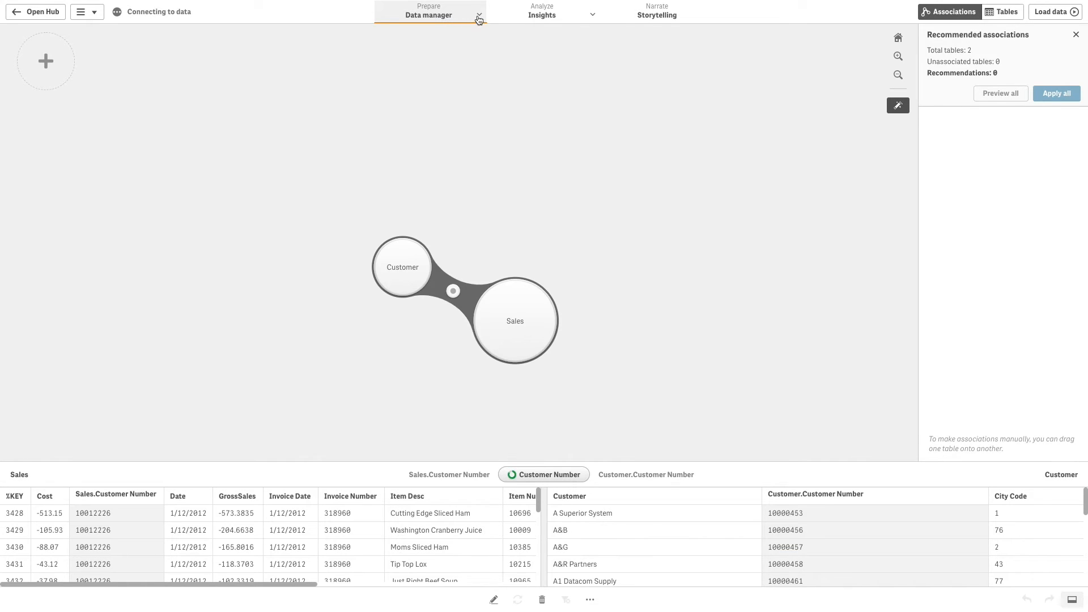
# - Switch to the Data load editor and scroll through the new-connection source catalogue
pyautogui.click(478, 17)
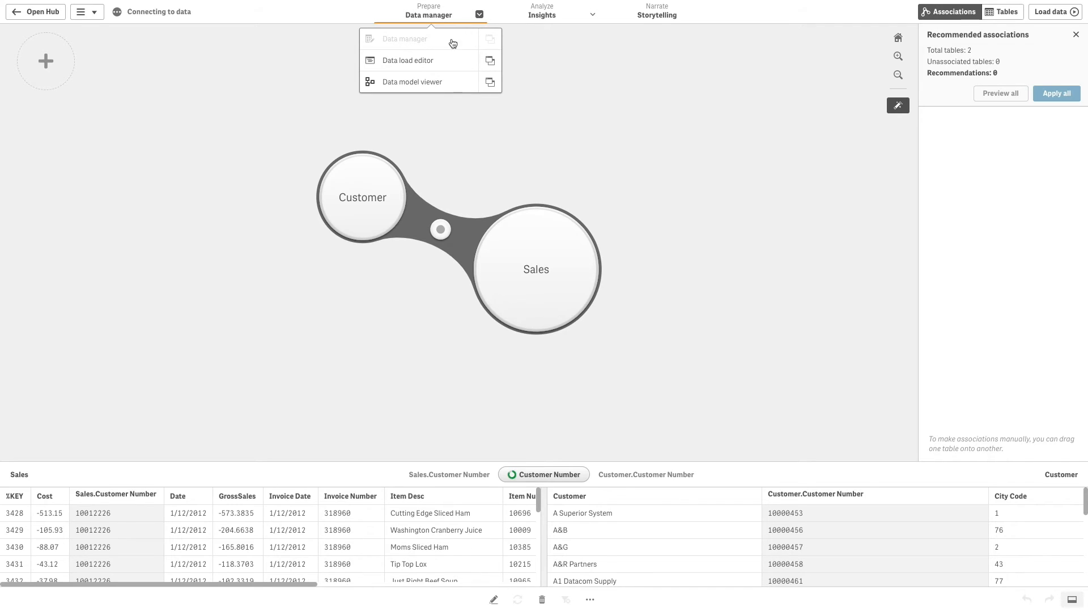
pyautogui.click(408, 60)
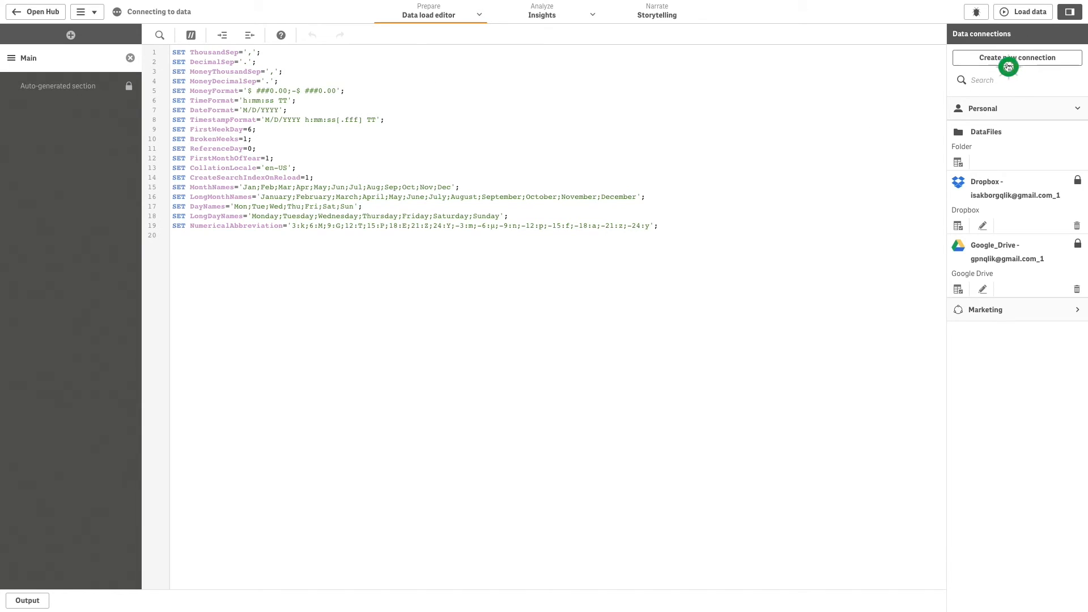
pyautogui.click(1017, 57)
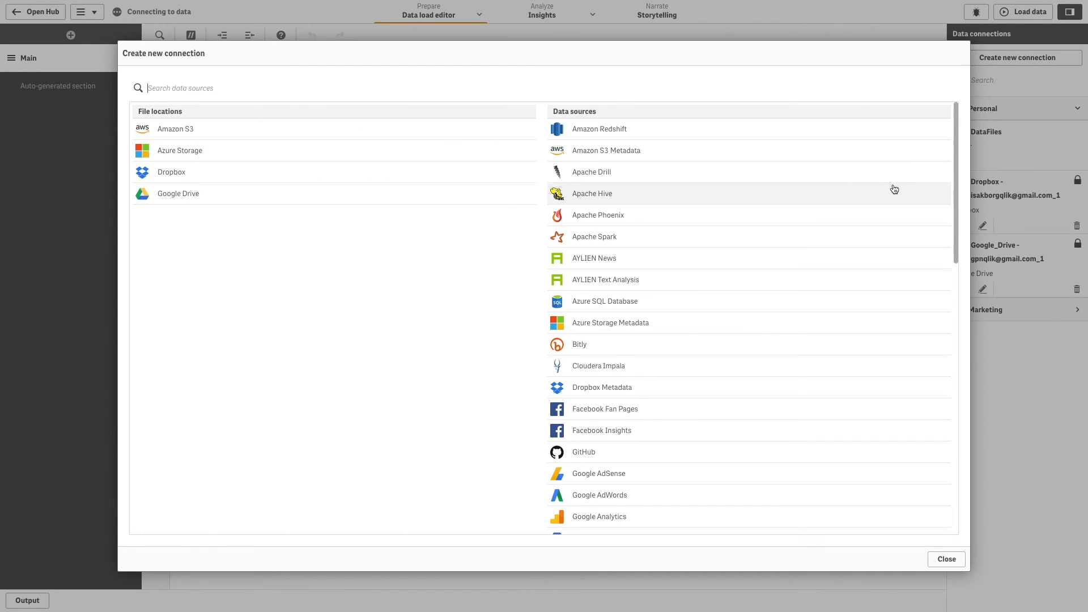
pyautogui.scroll(-3)
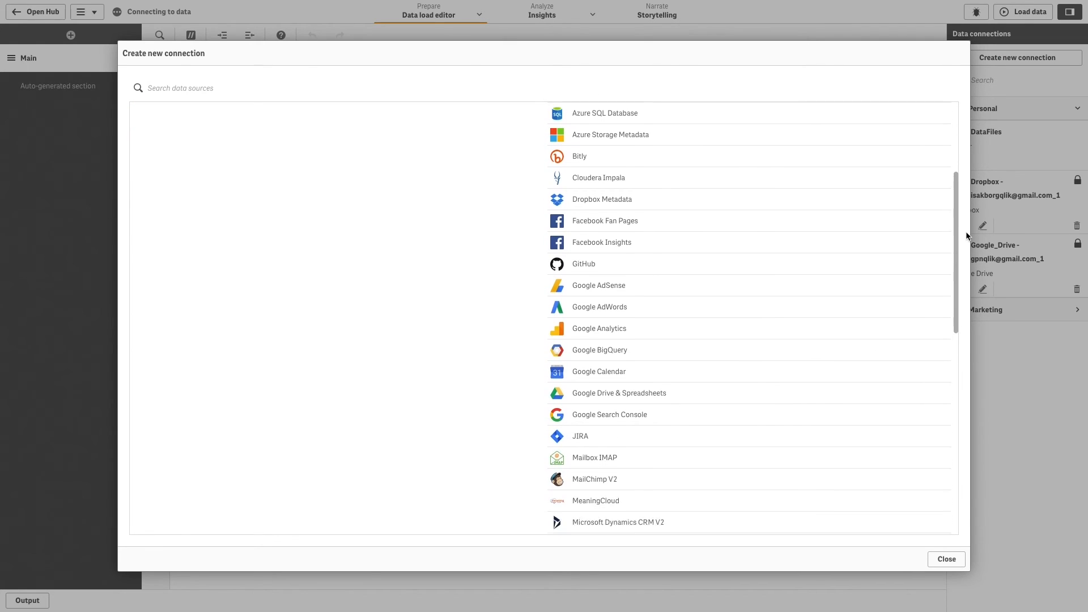
pyautogui.scroll(-3)
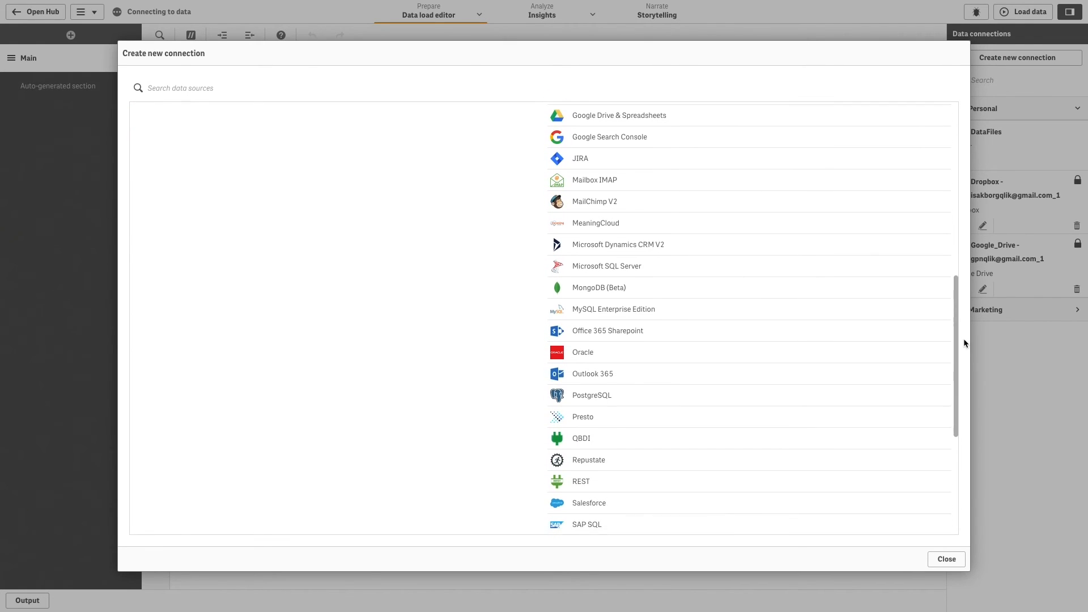
pyautogui.scroll(-3)
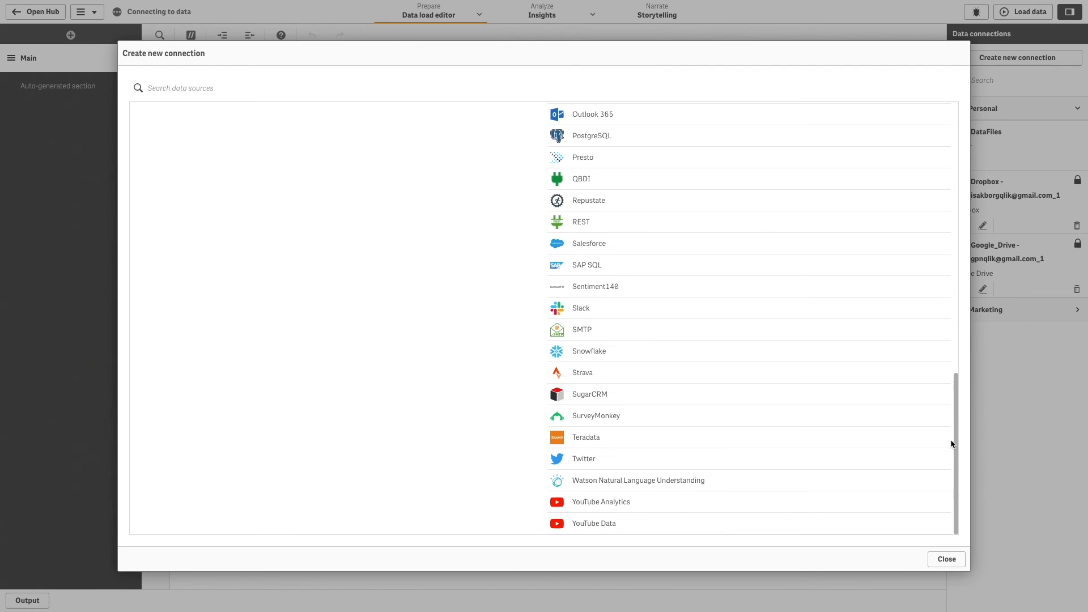
pyautogui.moveTo(951, 450)
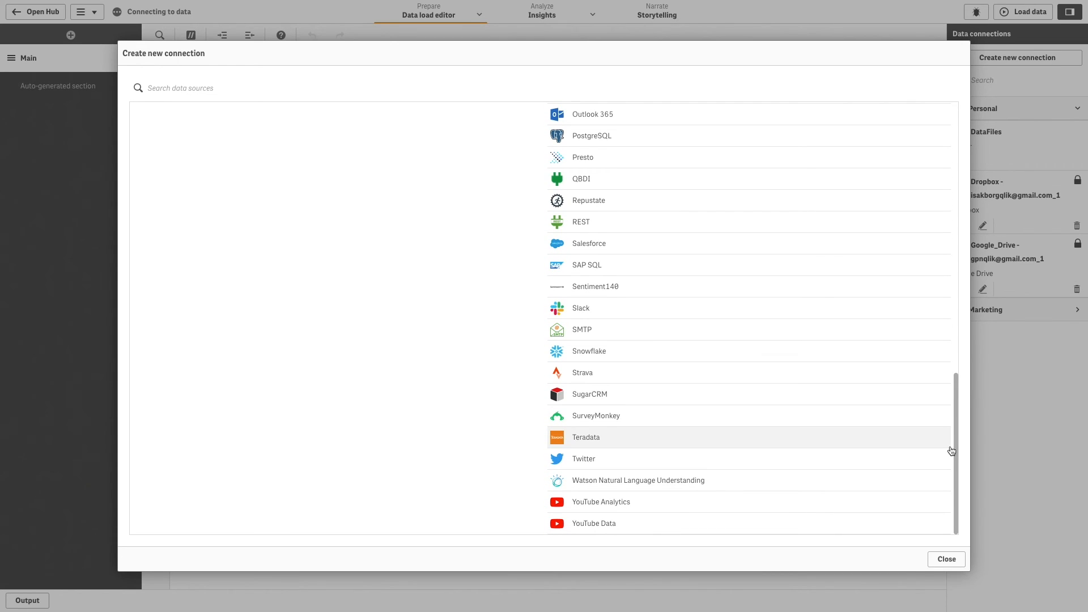